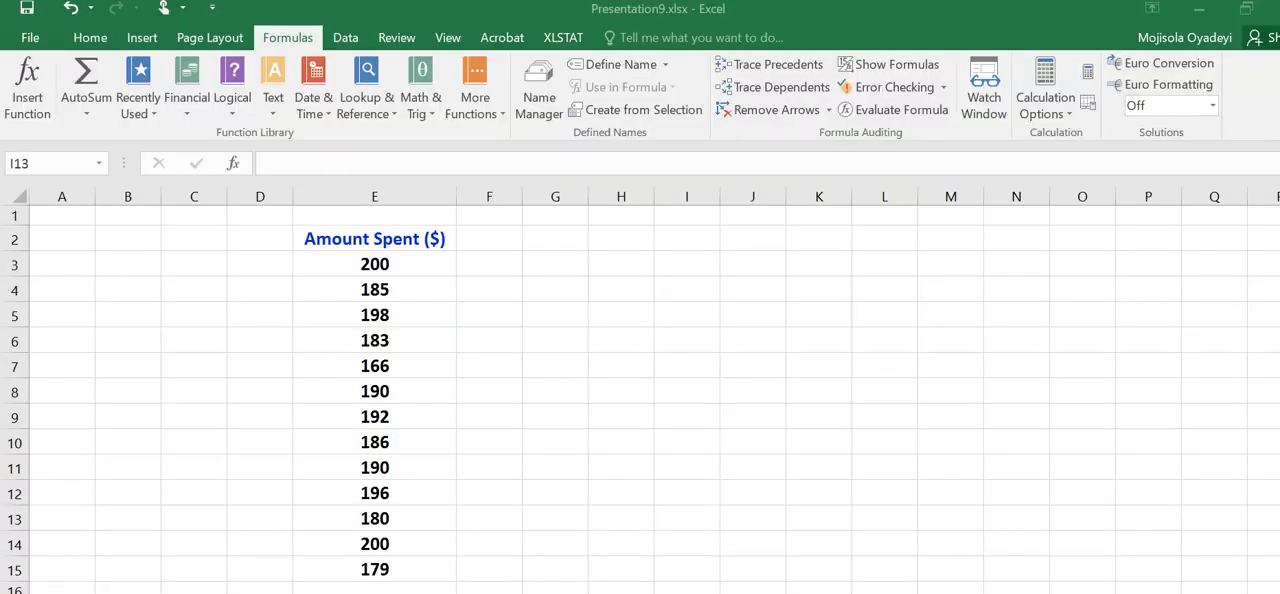
{"action": "mouse_move", "coordinate": [500, 268]}
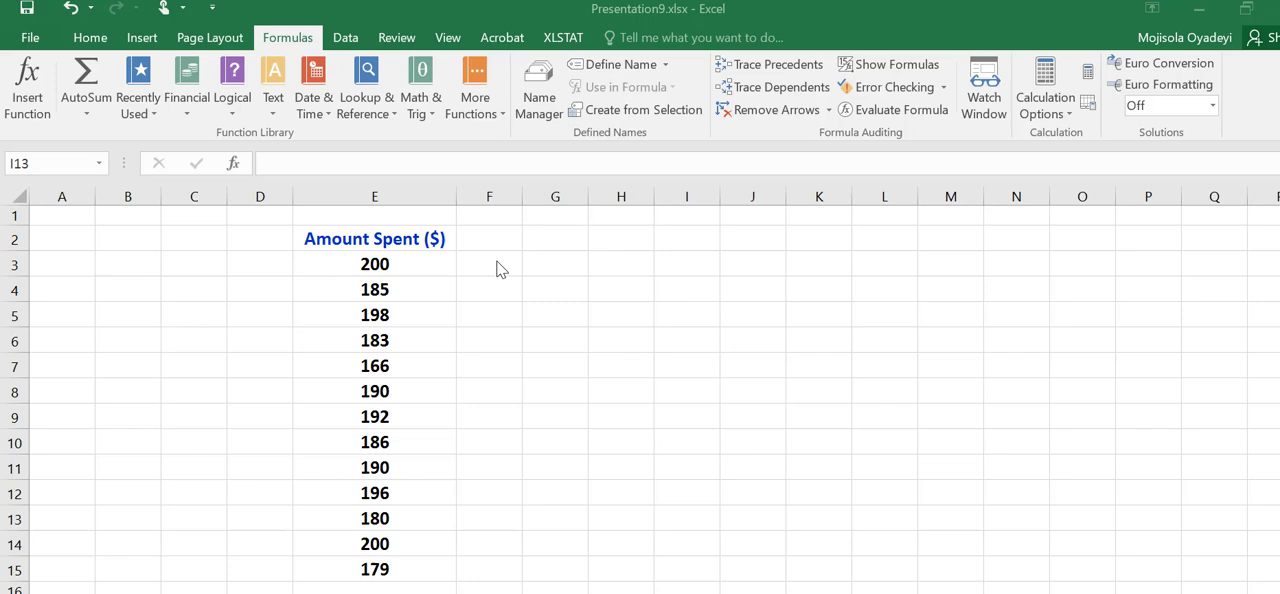
{"action": "mouse_move", "coordinate": [508, 272]}
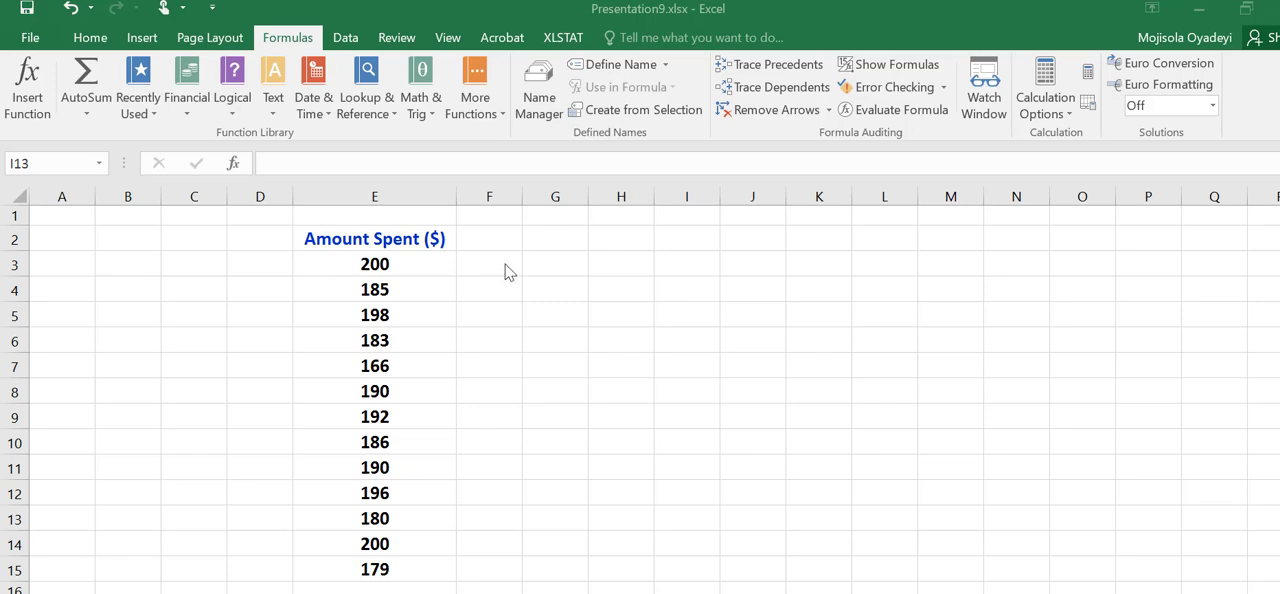
{"action": "mouse_move", "coordinate": [504, 276]}
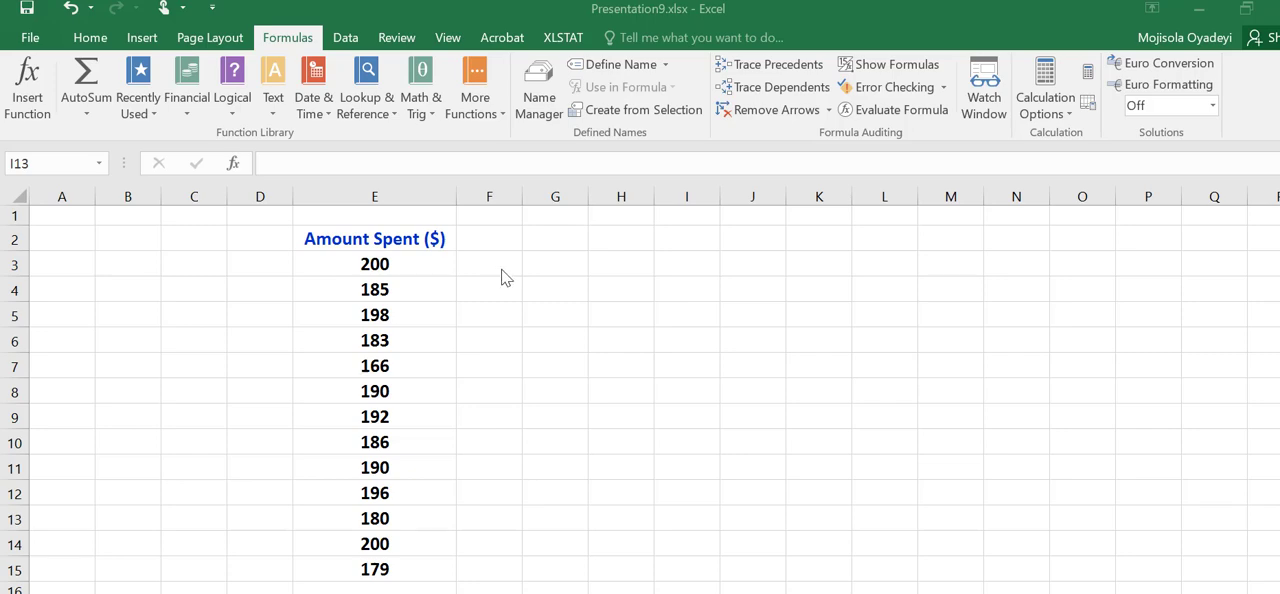
- Enter 180 in F3 and fill it down to F15 beside every Amount Spent value
{"action": "left_click", "coordinate": [488, 264]}
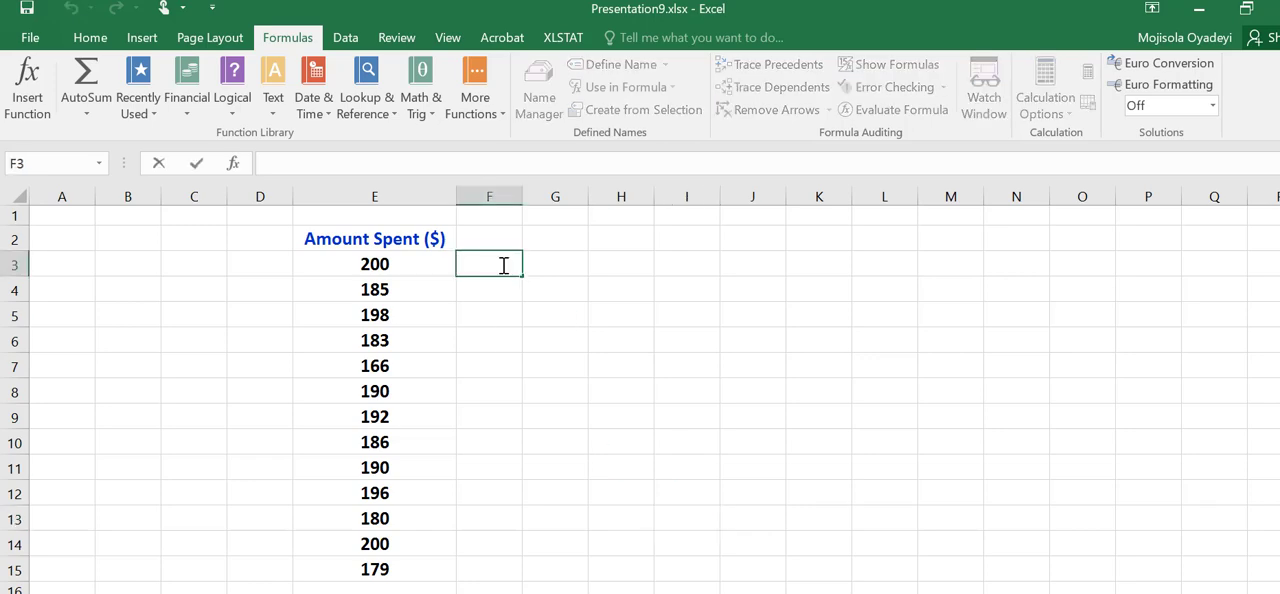
{"action": "type", "text": "18"}
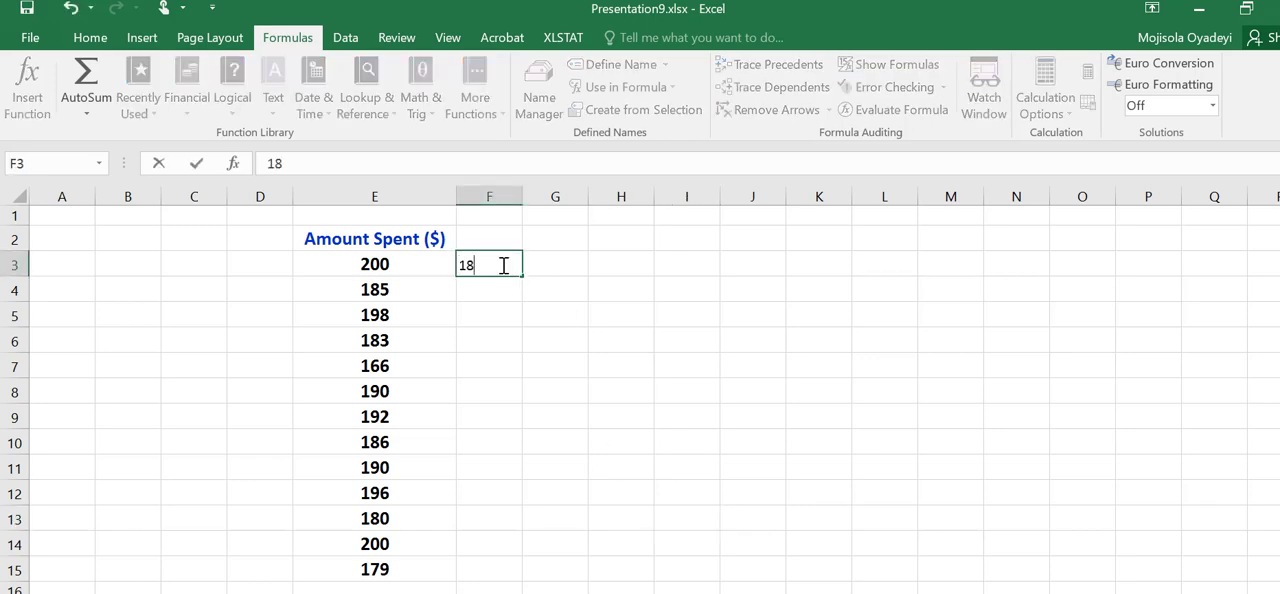
{"action": "type", "text": "0"}
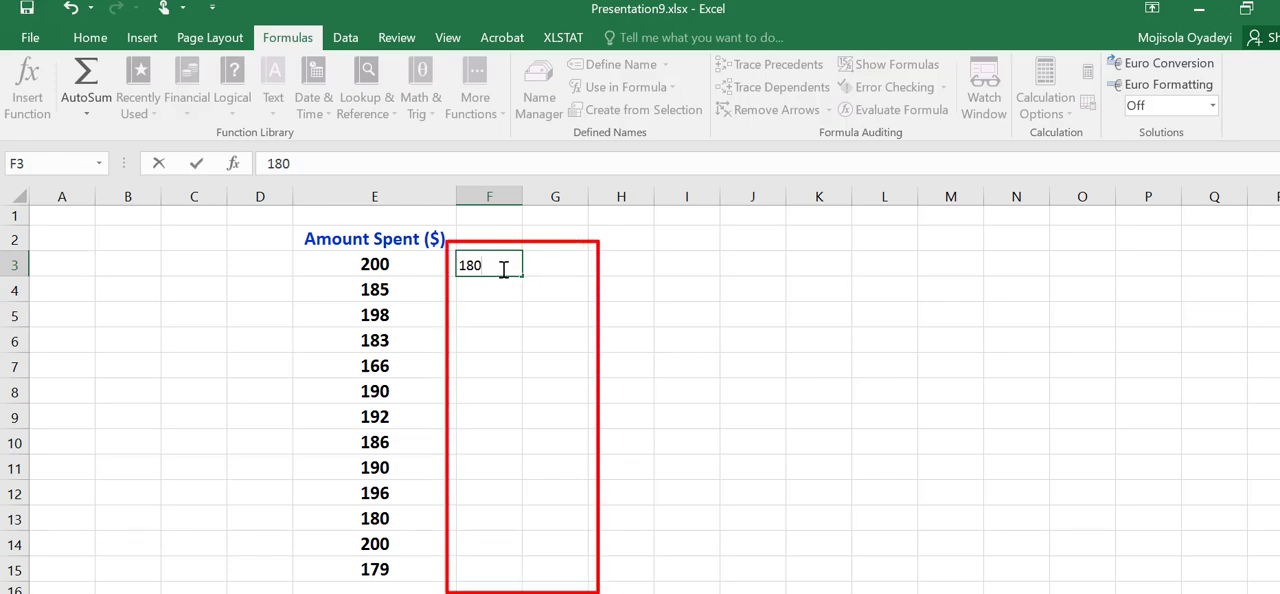
{"action": "mouse_move", "coordinate": [524, 272]}
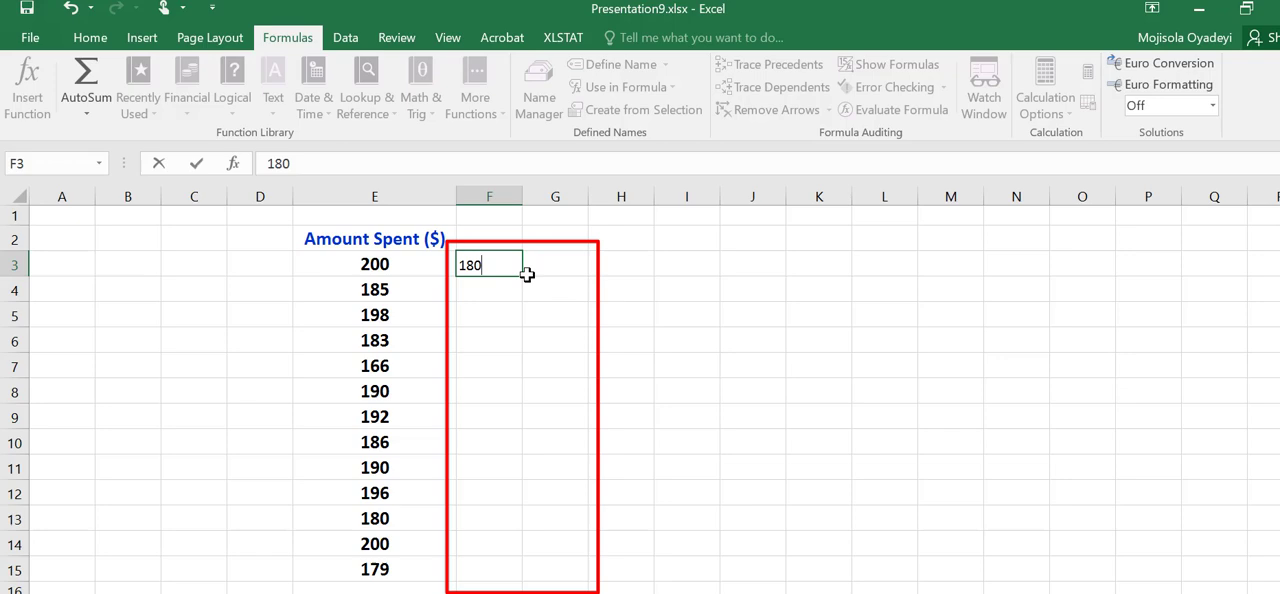
{"action": "left_click_drag", "start_coordinate": [488, 264], "coordinate": [512, 452]}
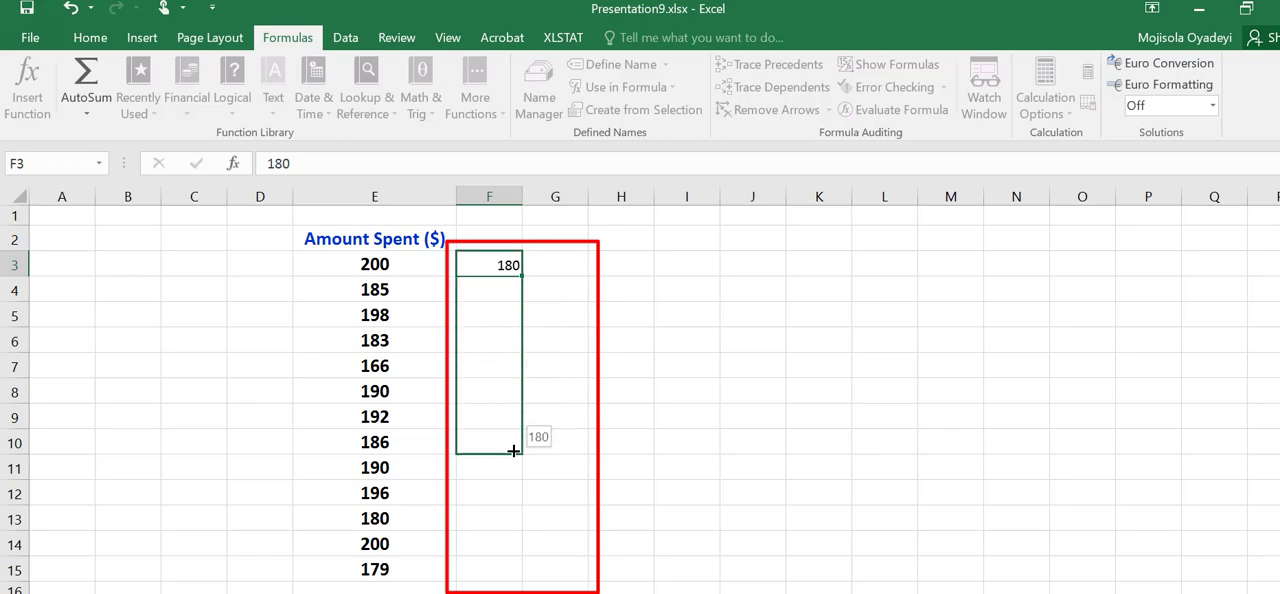
{"action": "left_click_drag", "start_coordinate": [512, 452], "coordinate": [508, 568]}
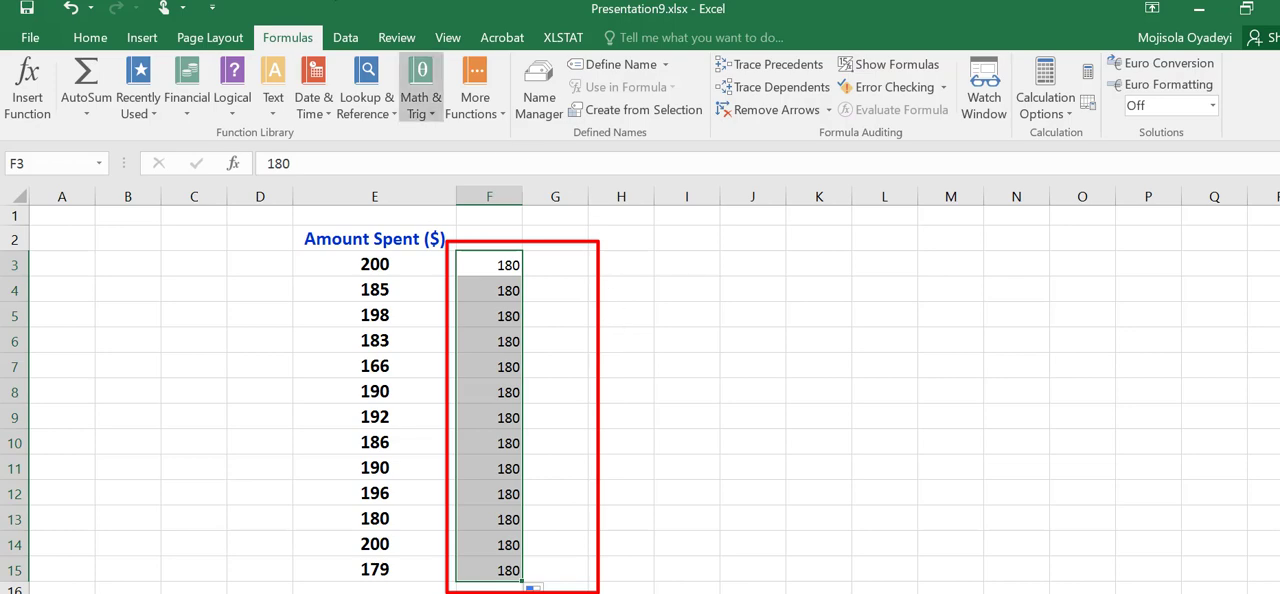
- Run t-Test: Two-Sample Unequal Variances on E3:E15 vs F3:F15, alpha 0.05, to a new worksheet
{"action": "left_click", "coordinate": [344, 36]}
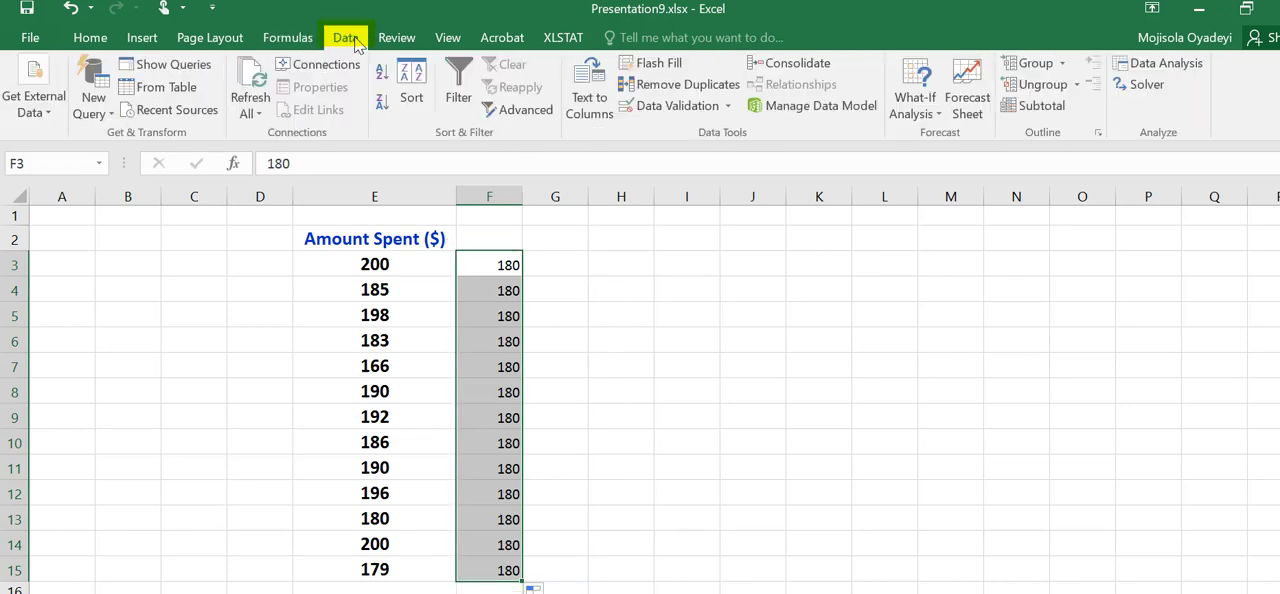
{"action": "left_click", "coordinate": [1162, 64]}
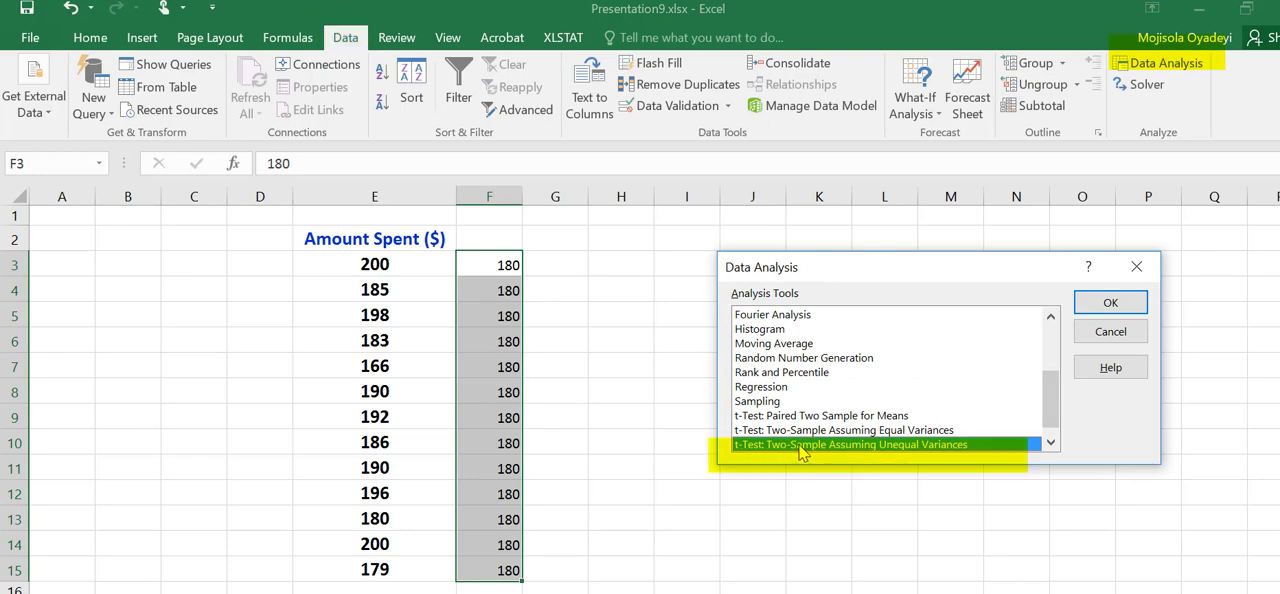
{"action": "mouse_move", "coordinate": [936, 450]}
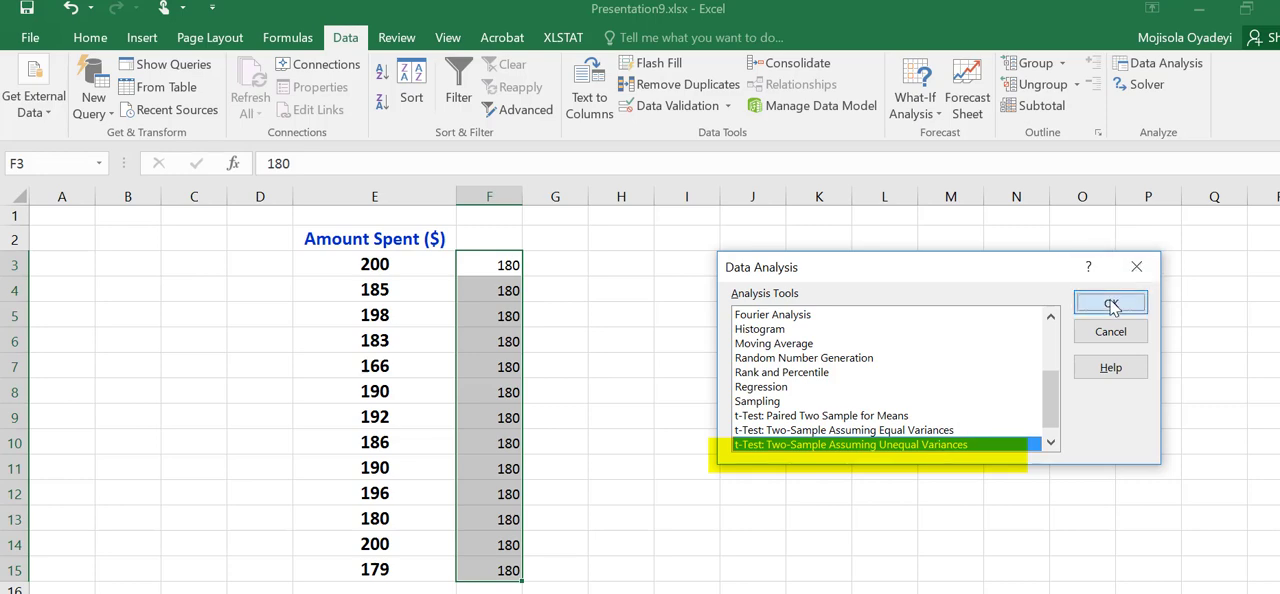
{"action": "left_click", "coordinate": [1110, 304]}
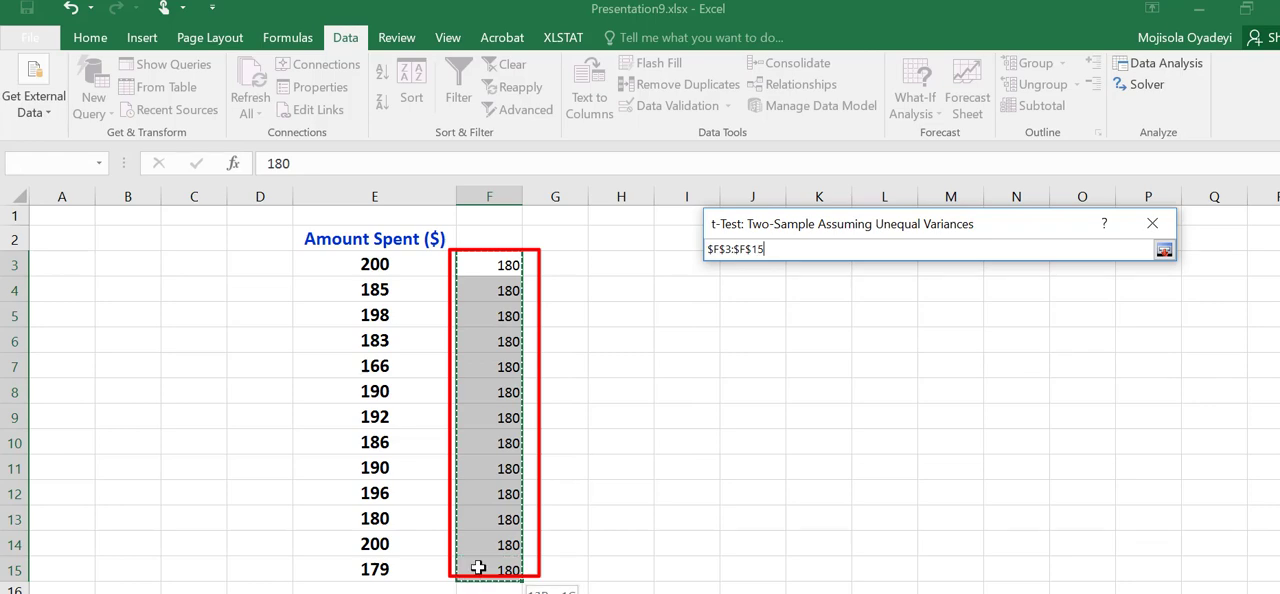
{"action": "left_click", "coordinate": [1164, 248]}
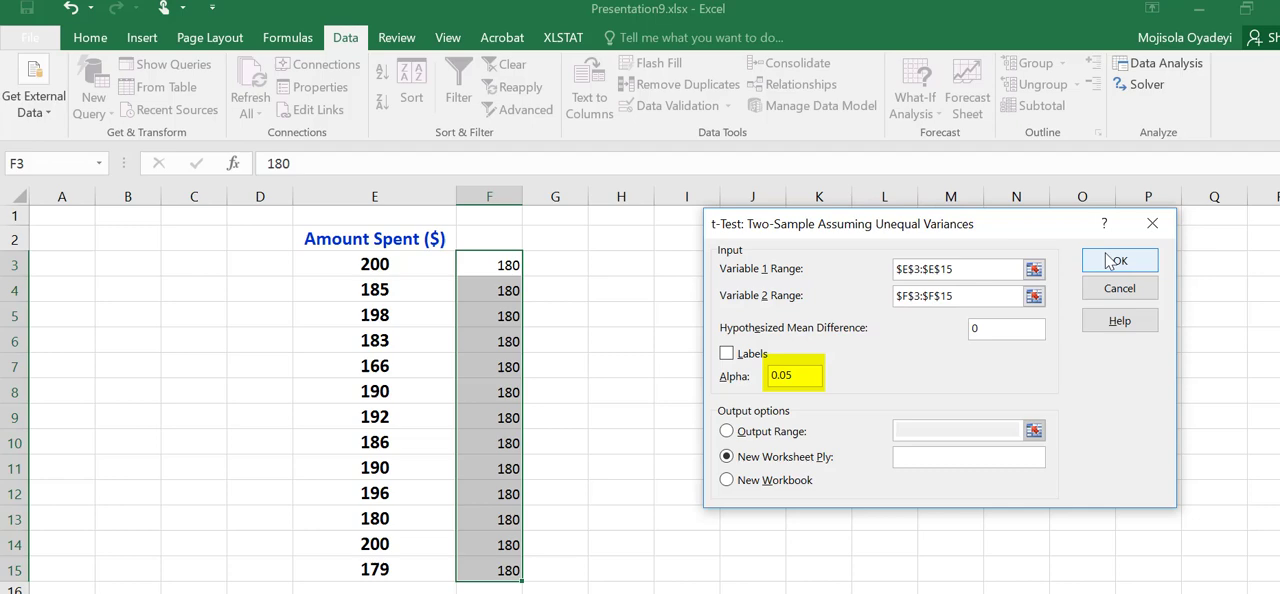
{"action": "left_click", "coordinate": [1120, 260]}
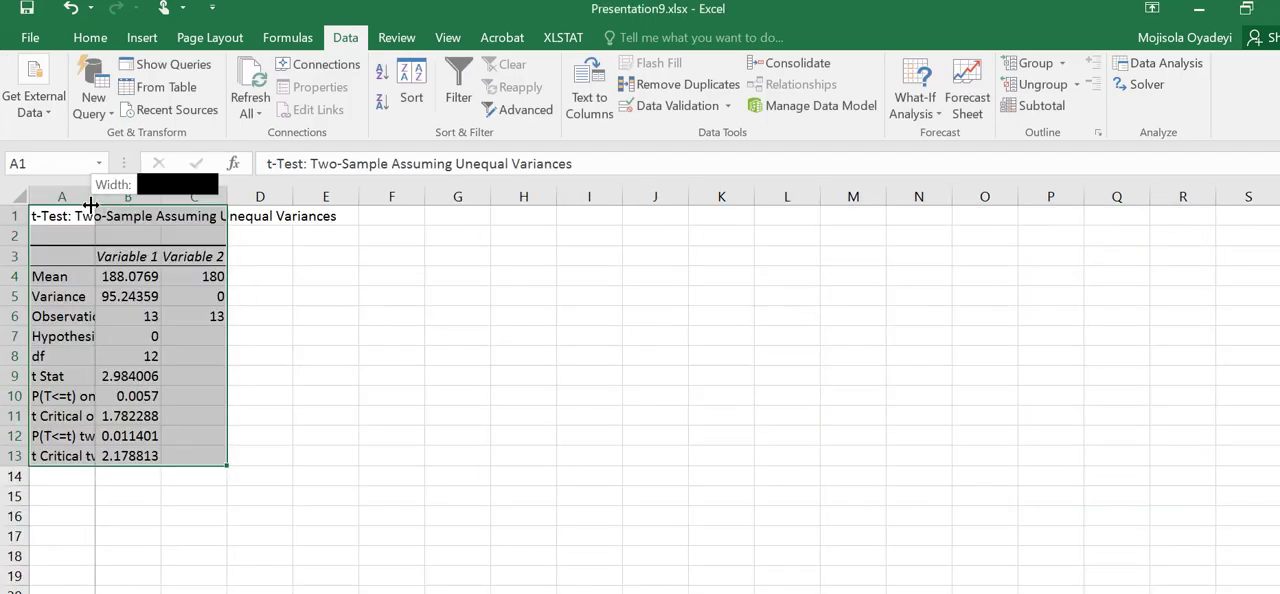
- Widen columns A and B so the output labels, p-value and critical value show fully
{"action": "left_click_drag", "start_coordinate": [92, 196], "coordinate": [130, 196]}
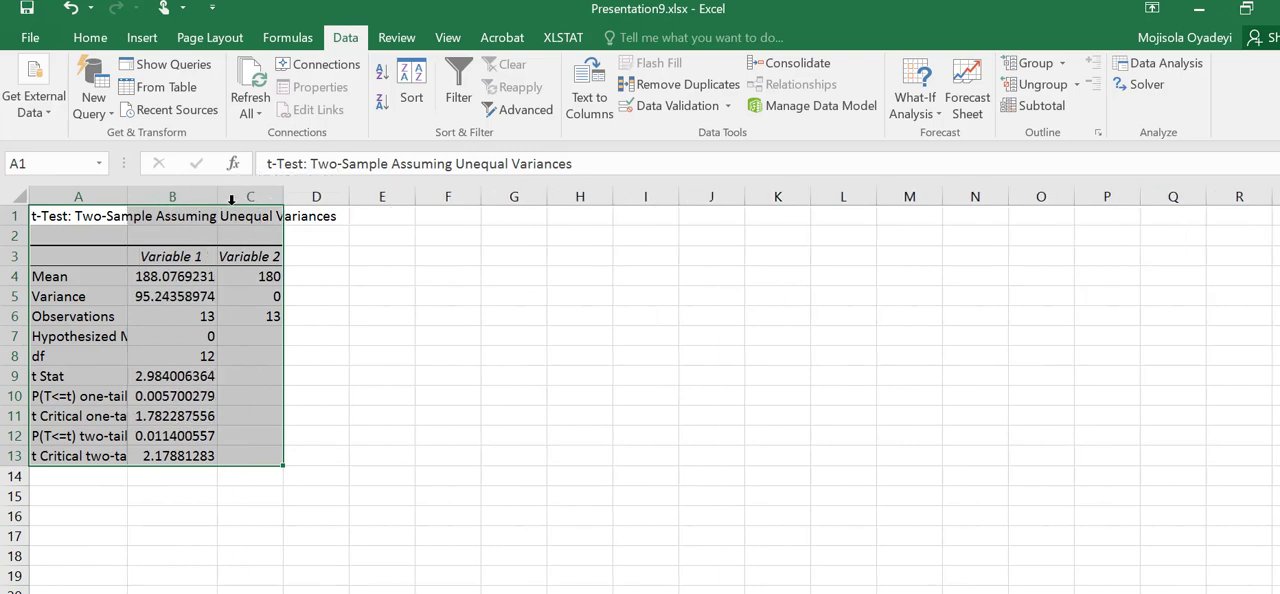
{"action": "left_click_drag", "start_coordinate": [284, 196], "coordinate": [324, 196]}
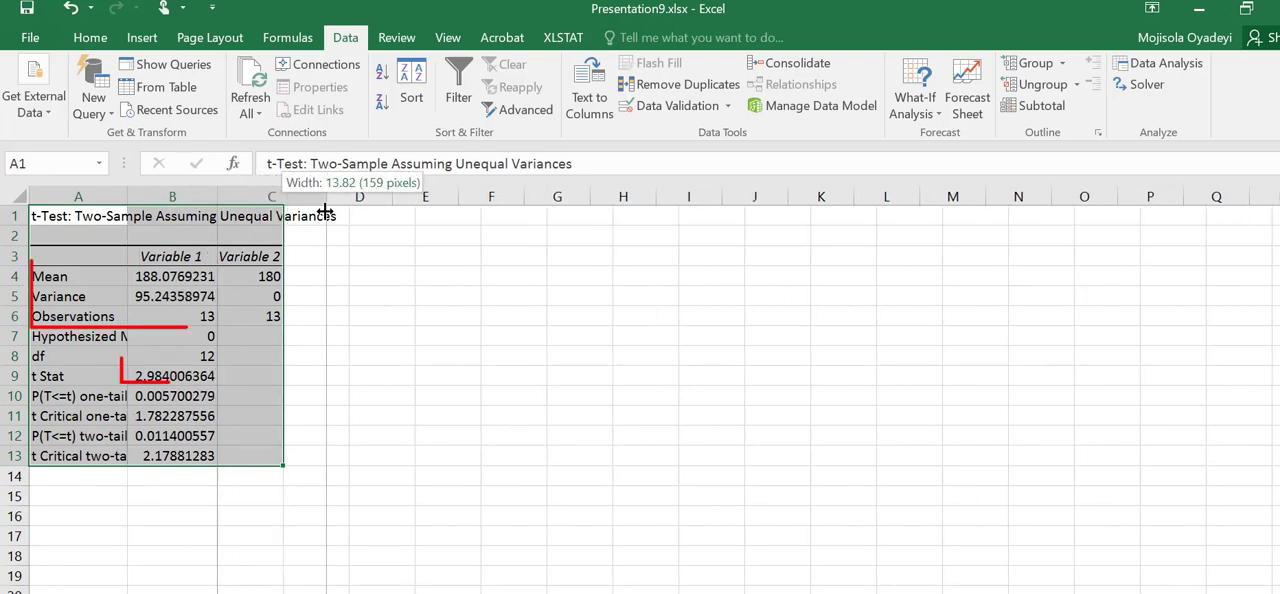
{"action": "left_click_drag", "start_coordinate": [284, 196], "coordinate": [330, 196]}
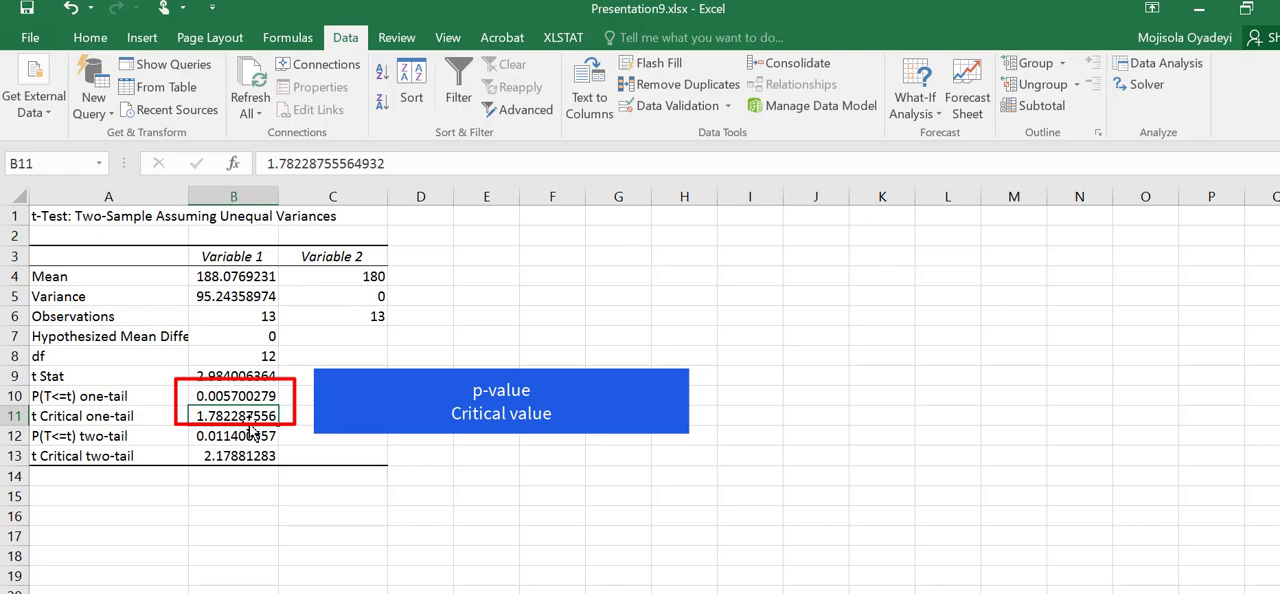
{"action": "mouse_move", "coordinate": [316, 560]}
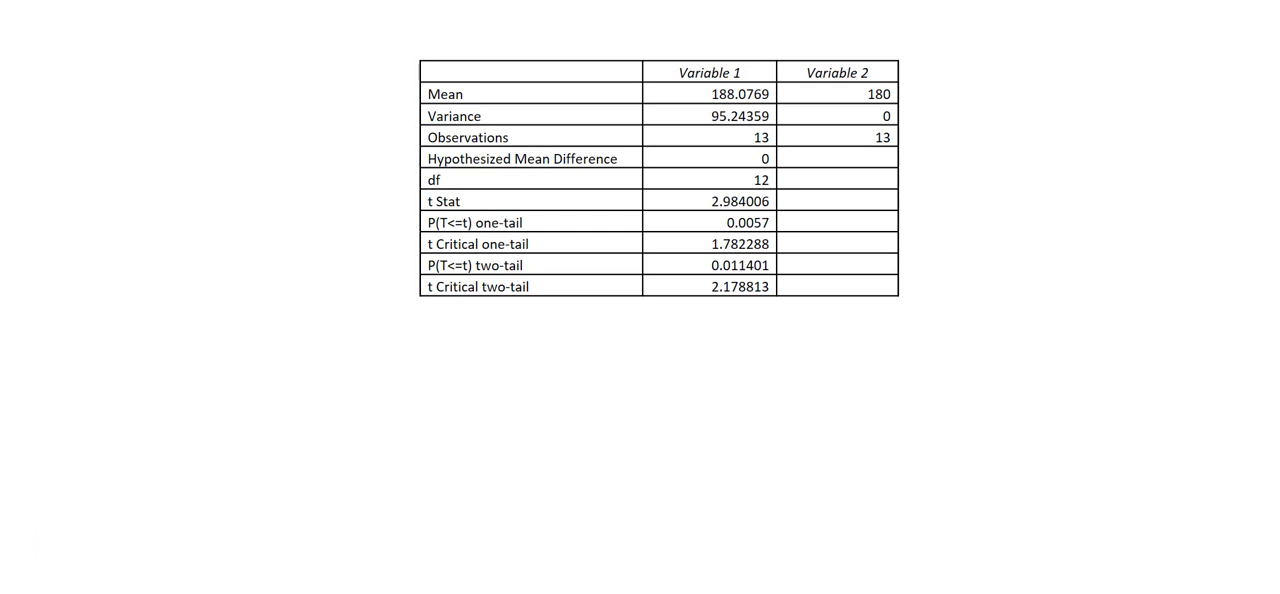
- Reveal the t-statistic calculation: (188.08−180)/√(95.24/13) = 2.98
{"action": "left_click", "coordinate": [708, 200]}
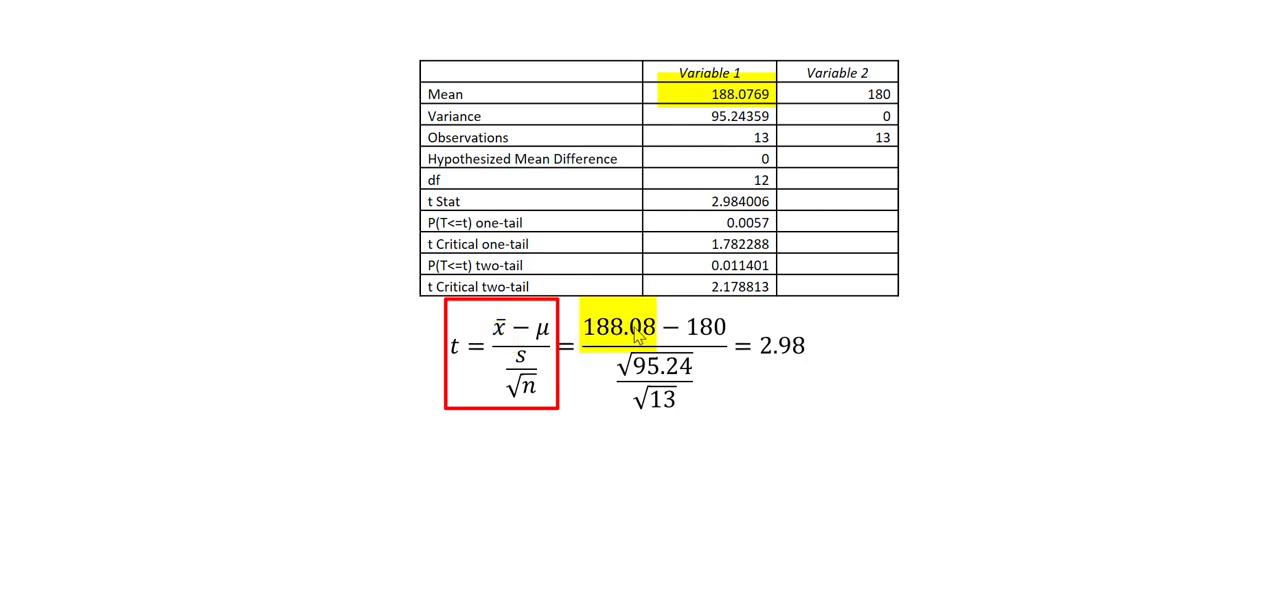
{"action": "mouse_move", "coordinate": [564, 344]}
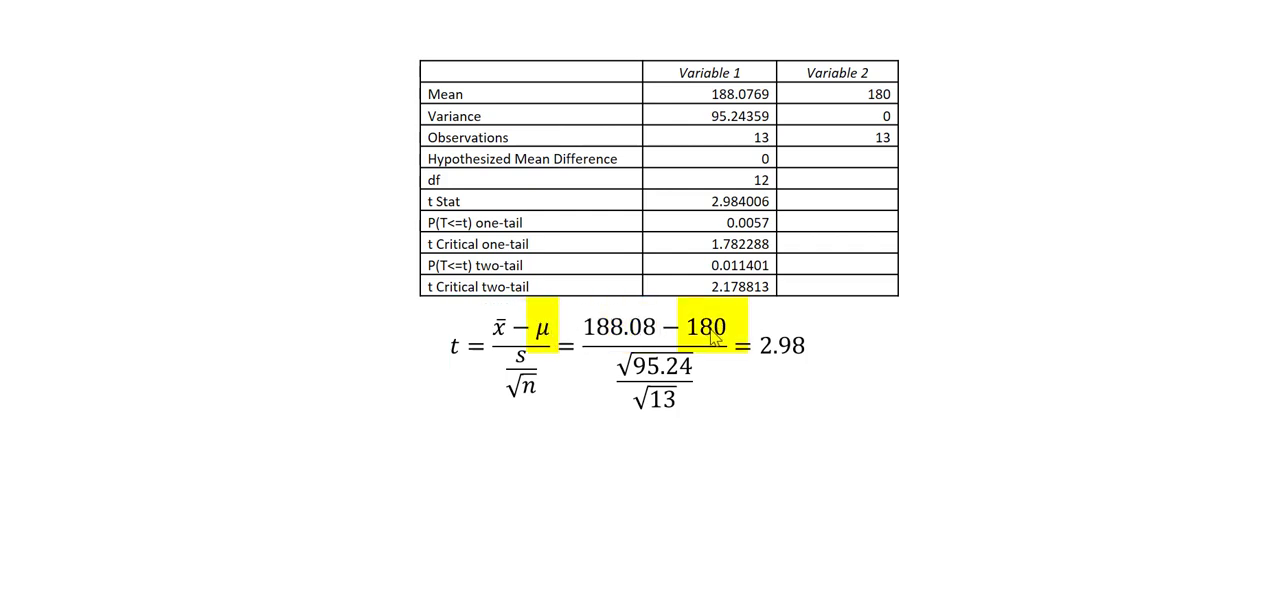
{"action": "mouse_move", "coordinate": [534, 372]}
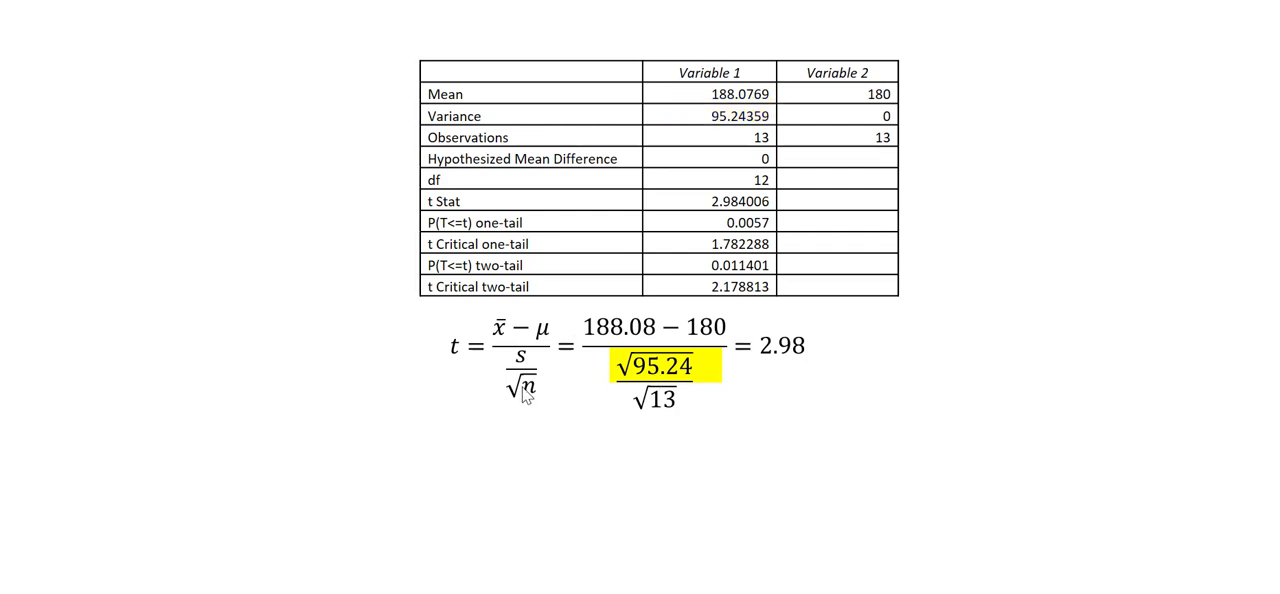
{"action": "mouse_move", "coordinate": [778, 148]}
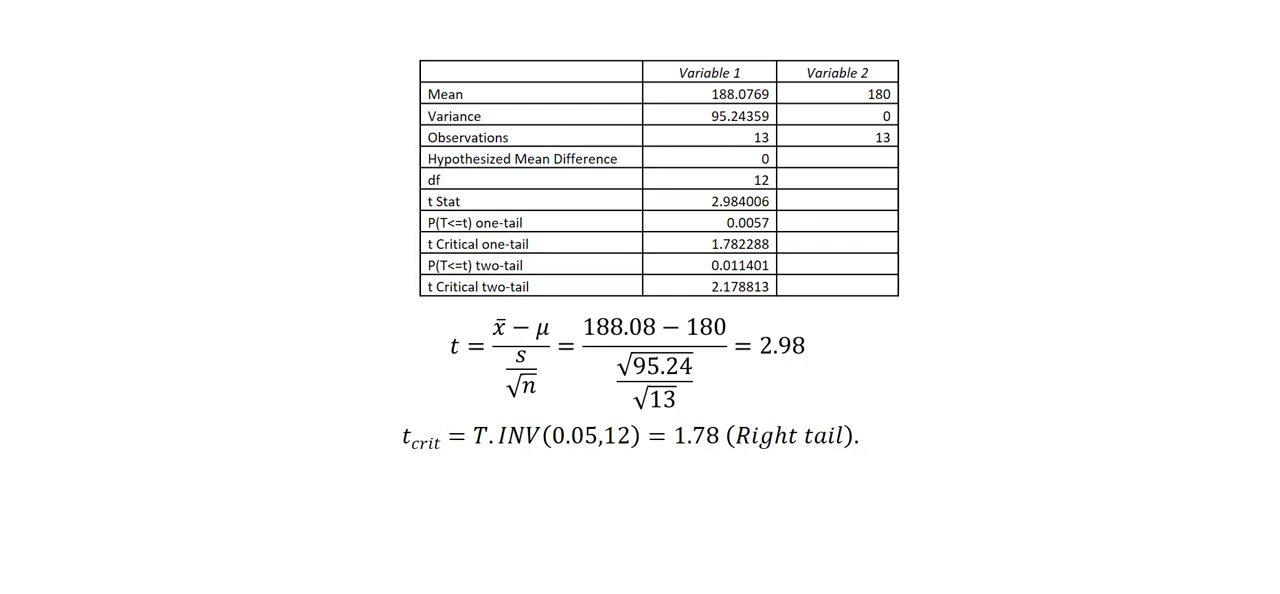
{"action": "key", "text": "Right"}
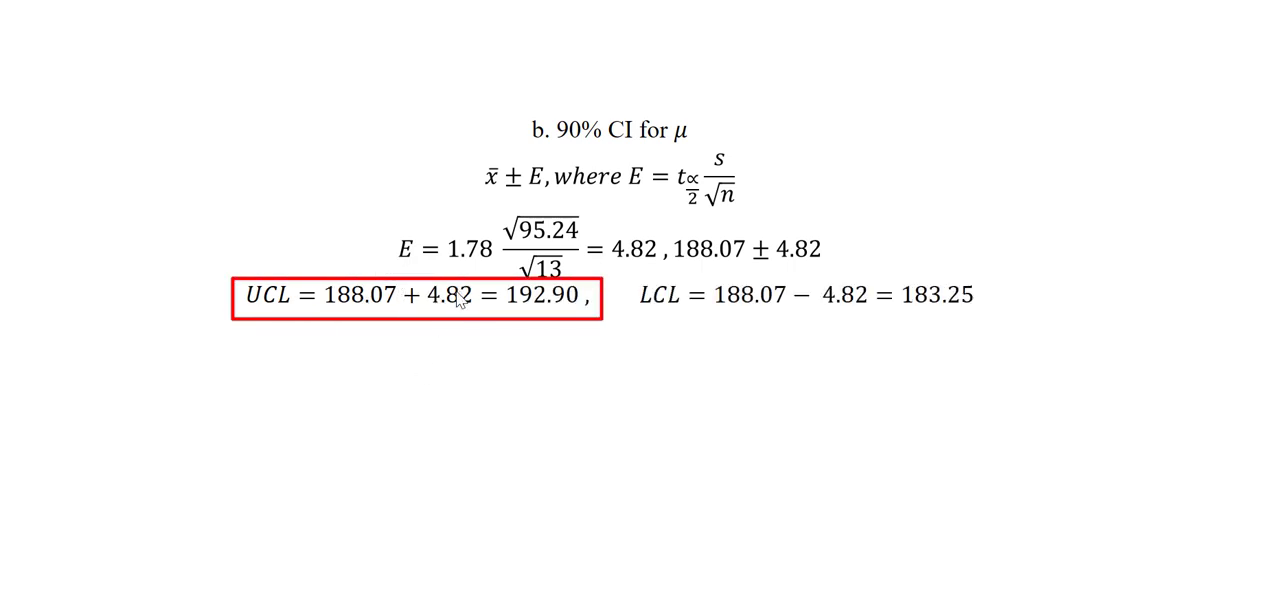
{"action": "mouse_move", "coordinate": [694, 306]}
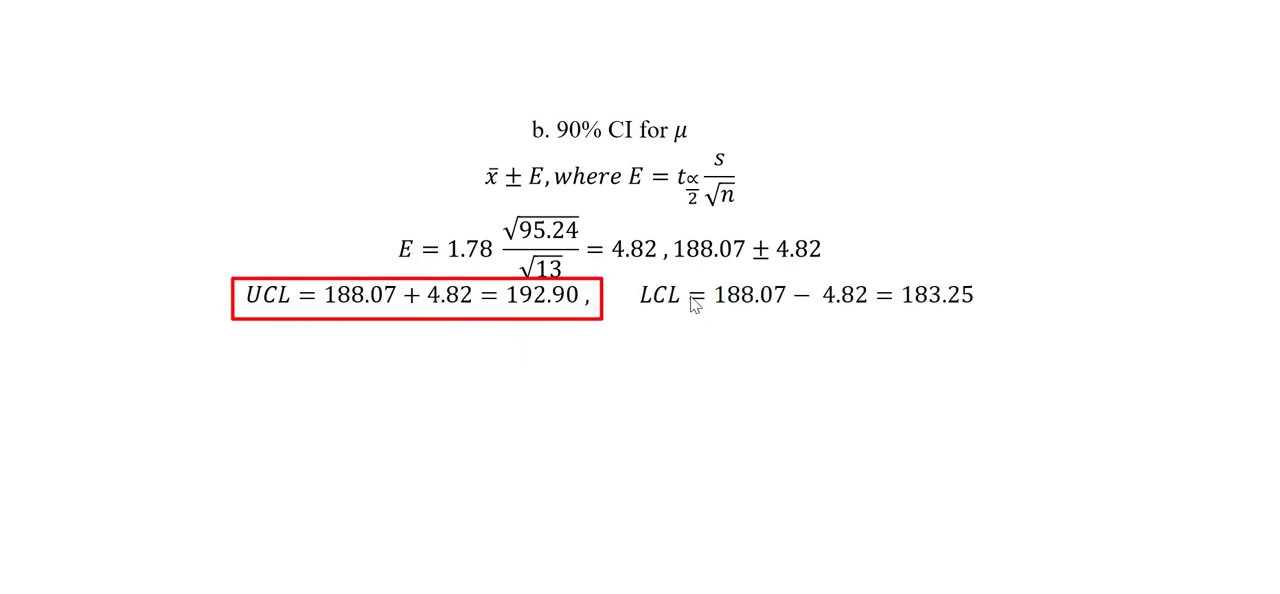